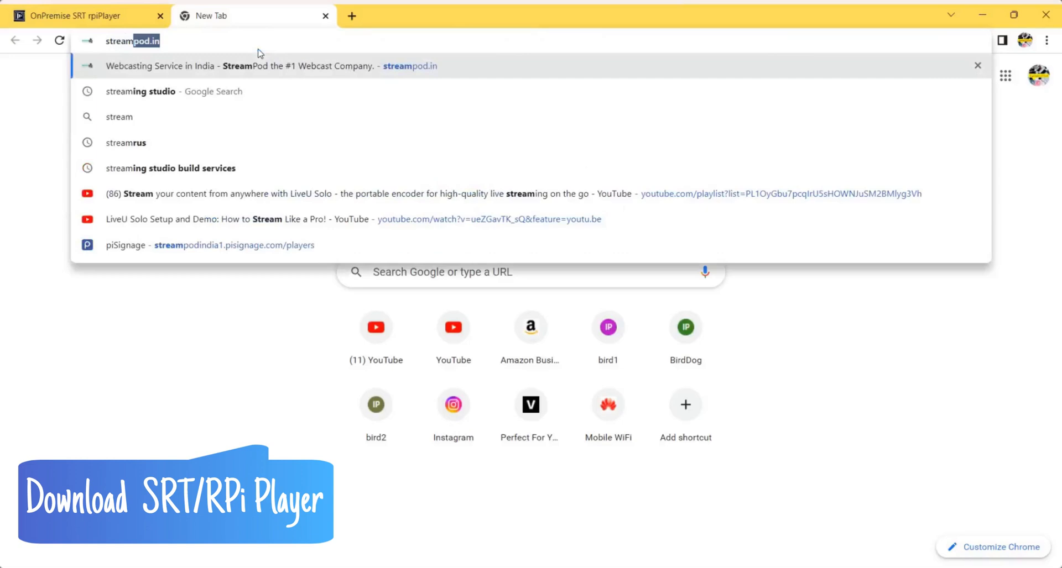
Open streamrus.com's OnPremise SRT Server page and scroll down through it.
click(126, 142)
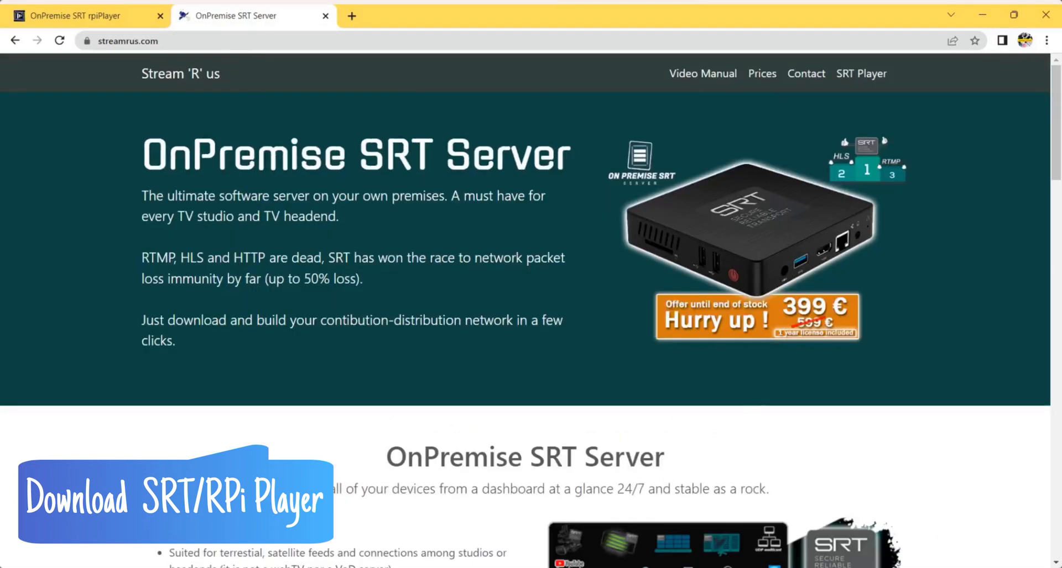
scroll(down, 3)
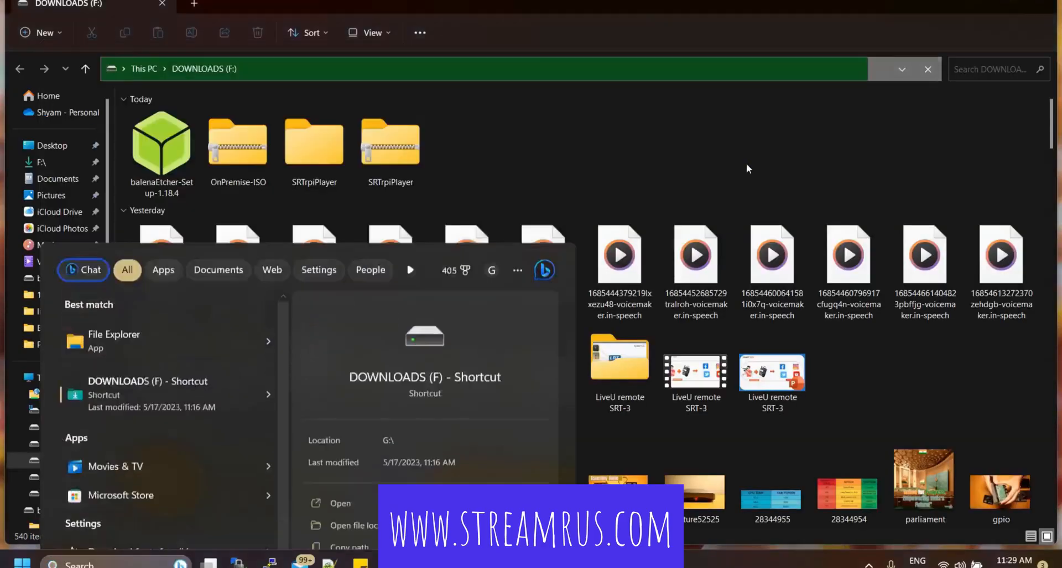
Extract the SRTrpiPlayer zip into the SRTrpiPlayerq folder, then search for balena.
right_click(389, 140)
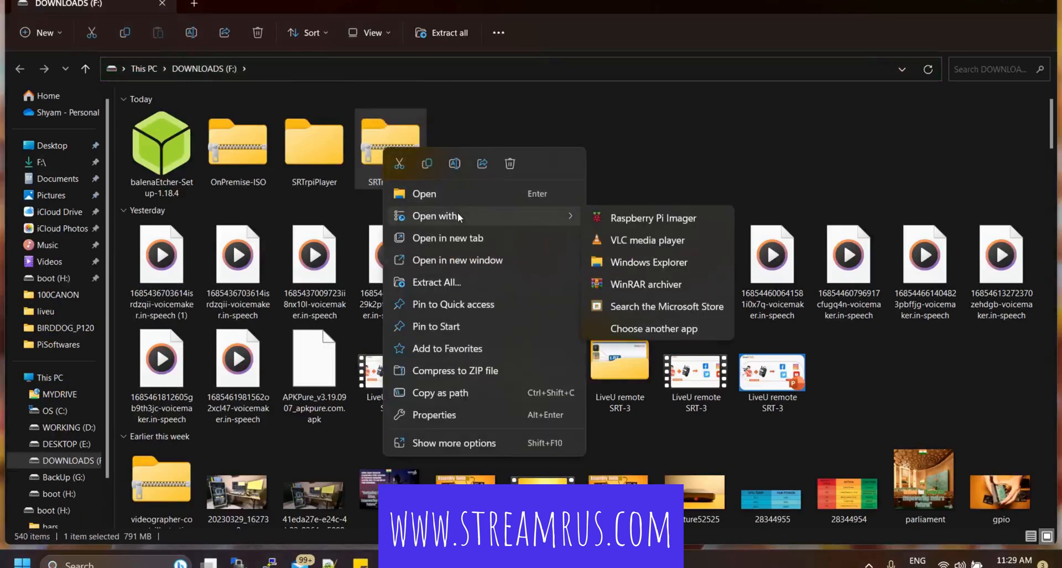
click(436, 282)
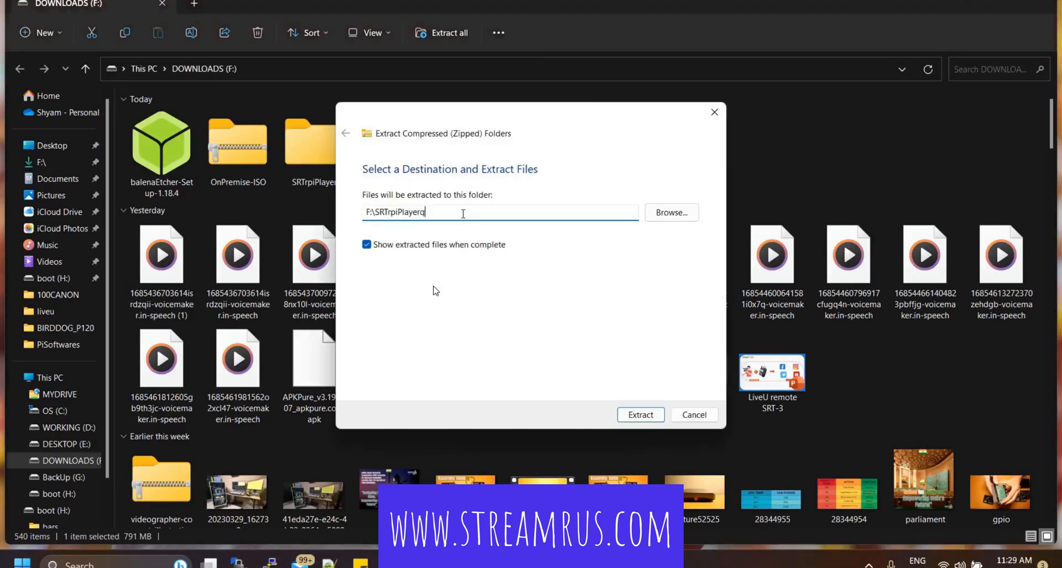
click(640, 415)
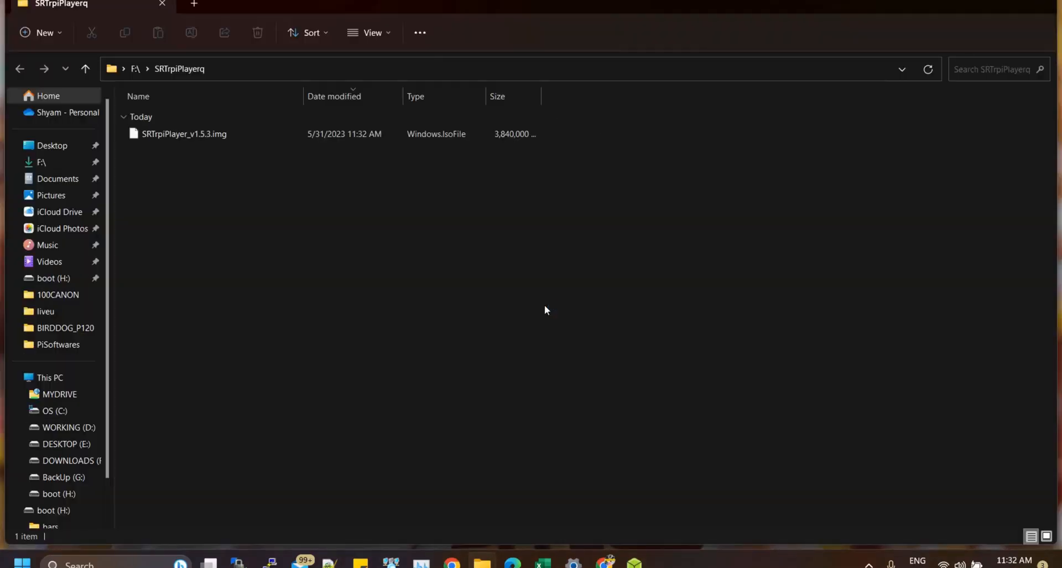
text(balena.io)
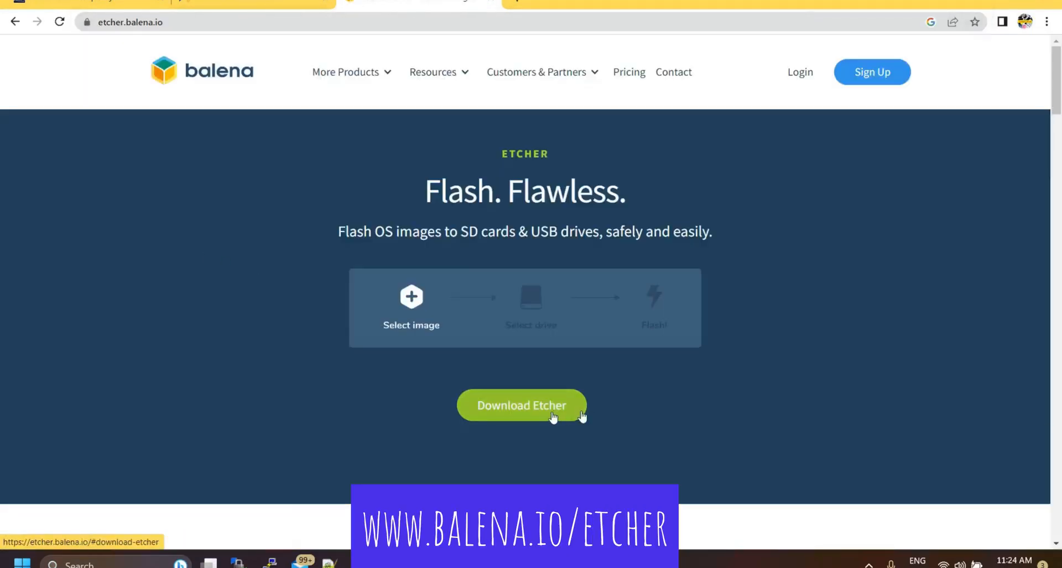
Download the Etcher for Windows (Installer) from etcher.balena.io.
click(521, 405)
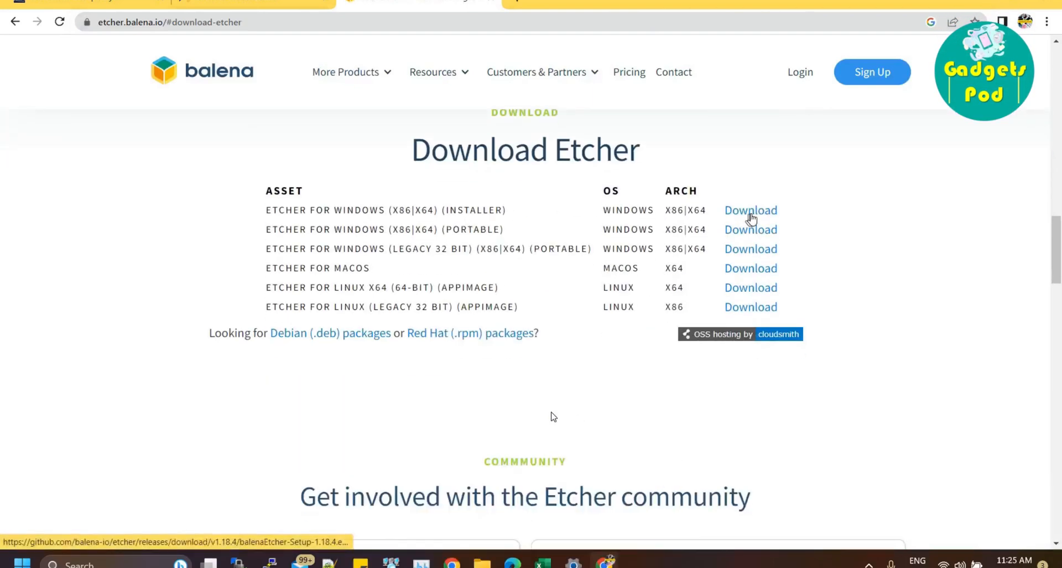
click(750, 210)
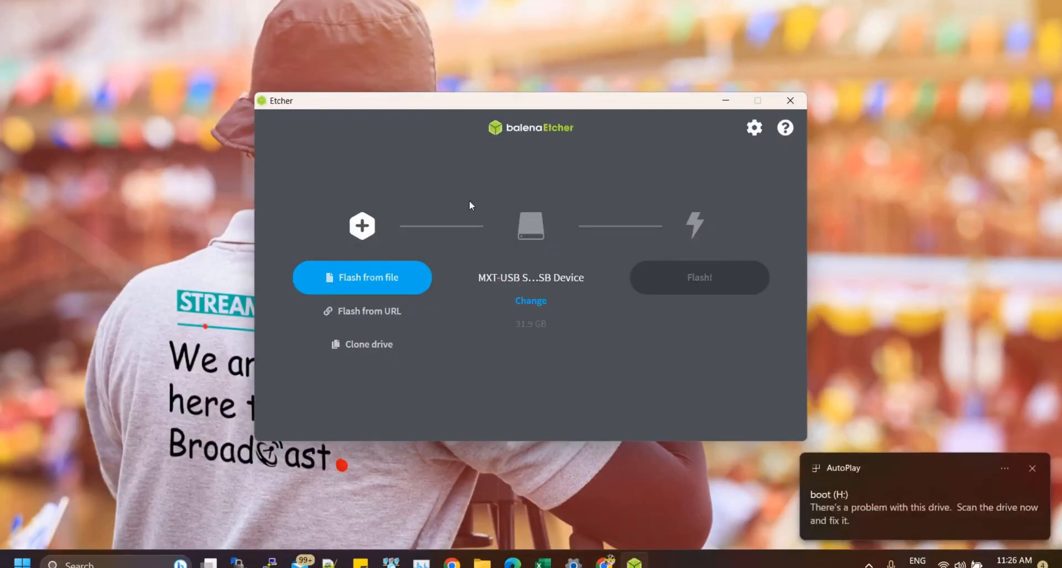
Select SRTrpiPlayer_v1.5.3.img as the image to flash in balenaEtcher.
click(362, 277)
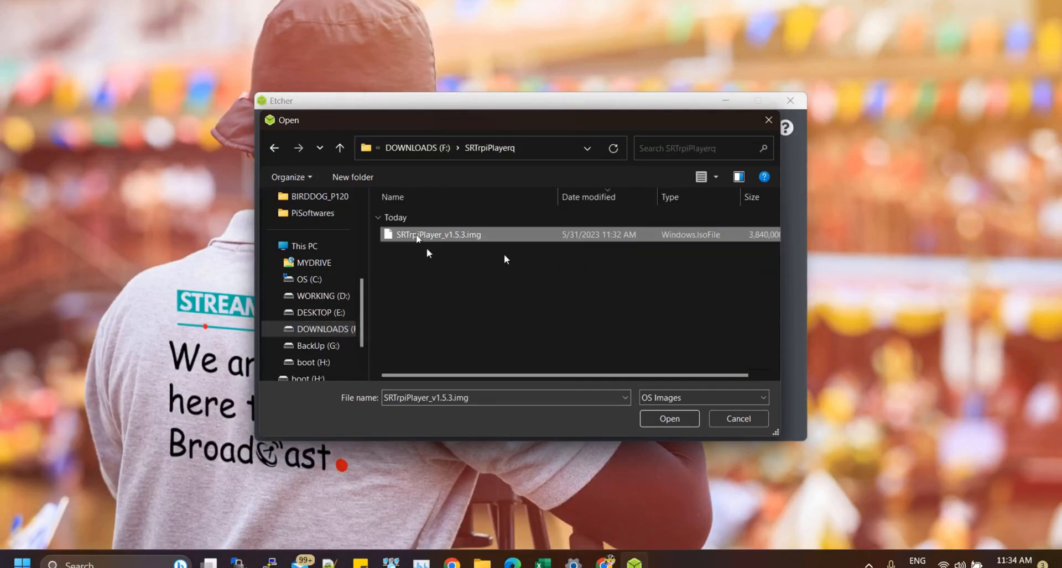
click(667, 418)
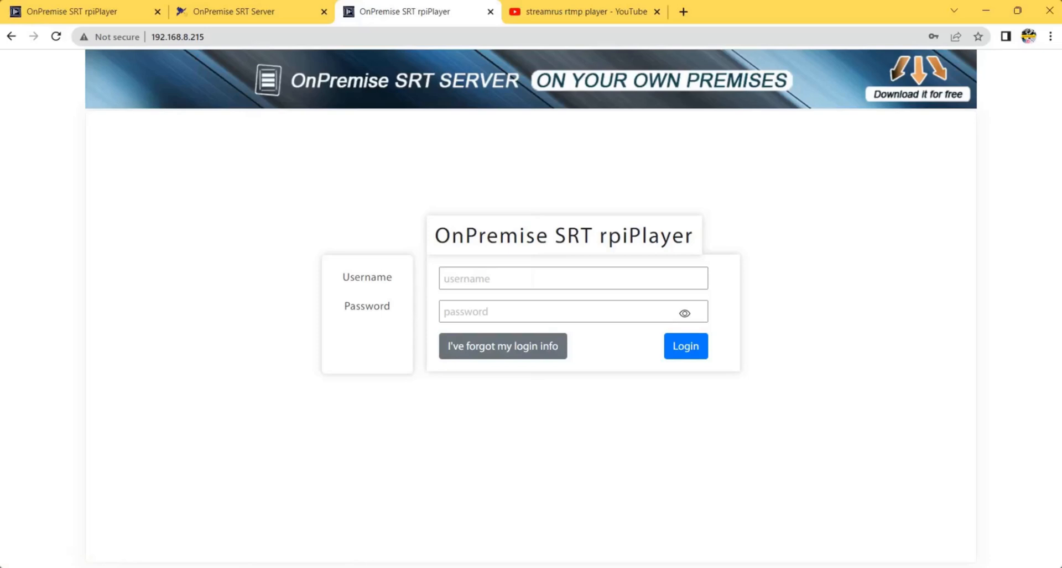
Log in with the saved admin credentials and dismiss Chrome's password breach warning.
click(572, 278)
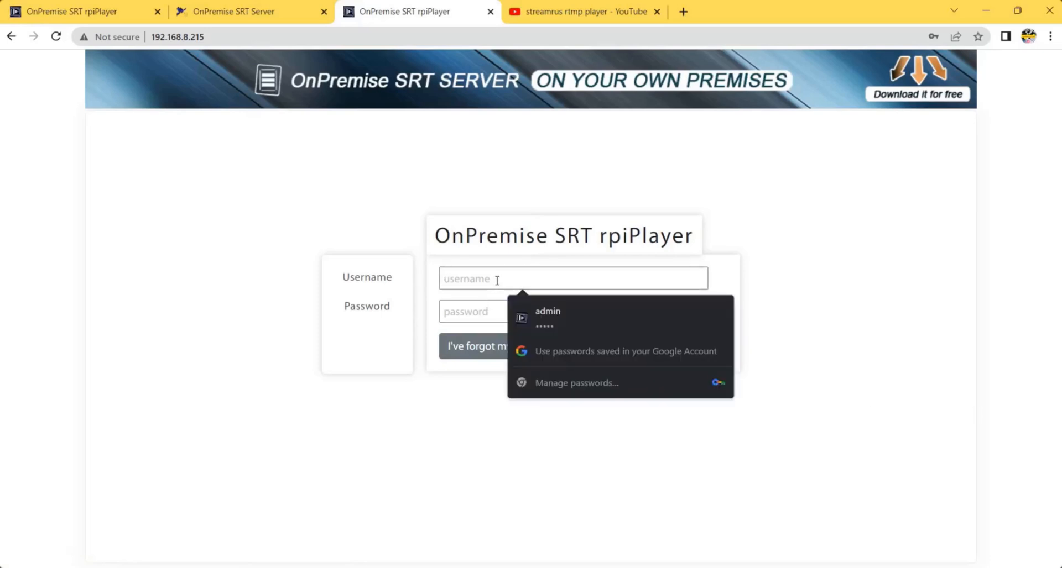
click(547, 317)
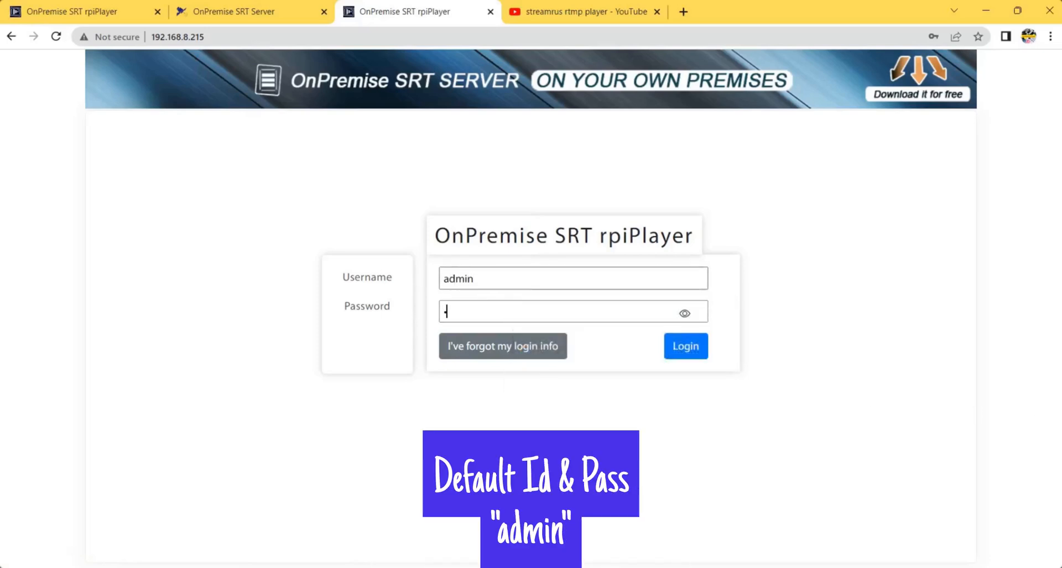
click(685, 346)
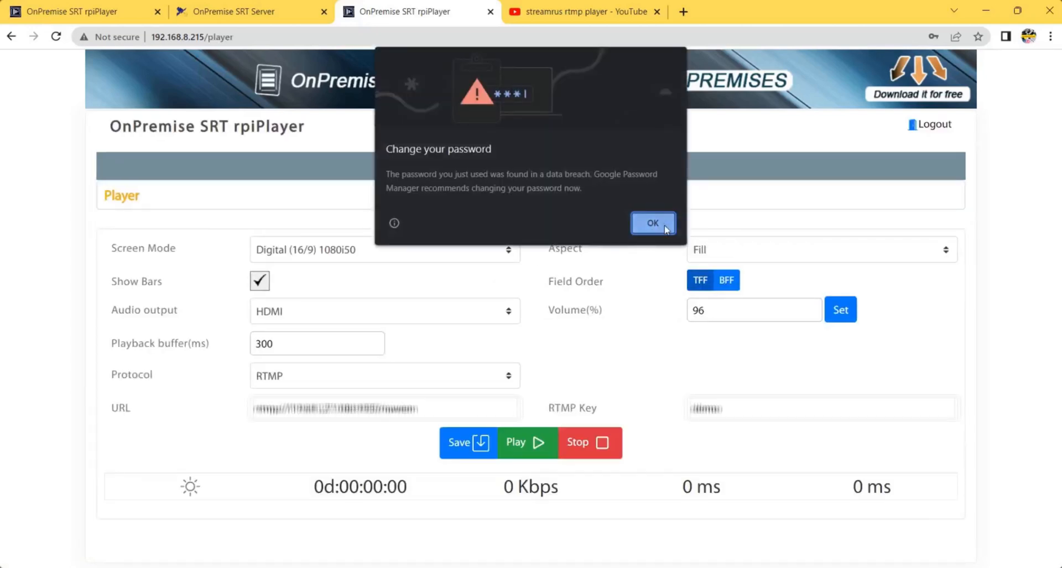
click(652, 223)
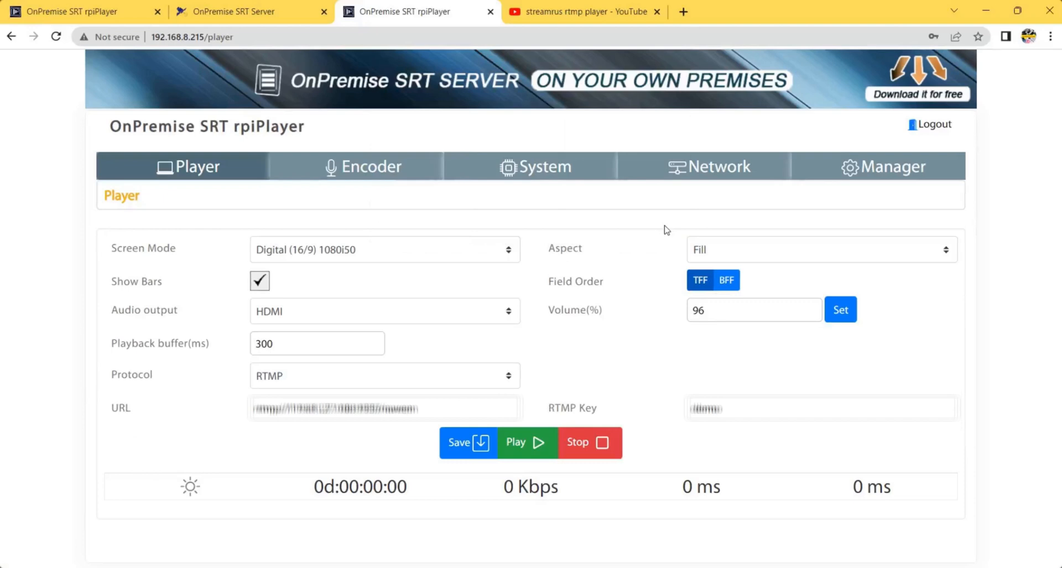
click(383, 377)
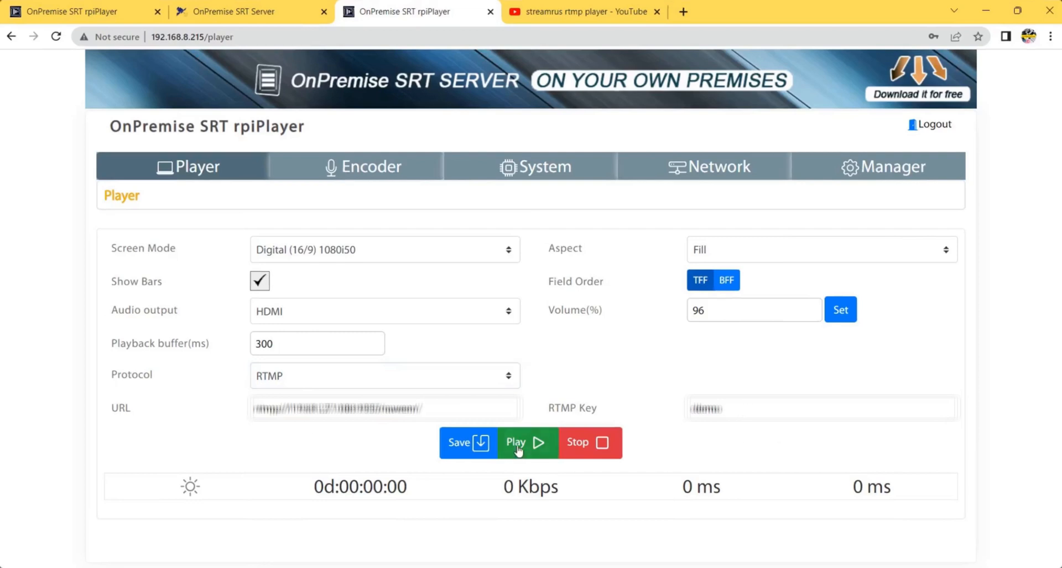
Save the player settings and start playback, confirming both alerts.
click(467, 443)
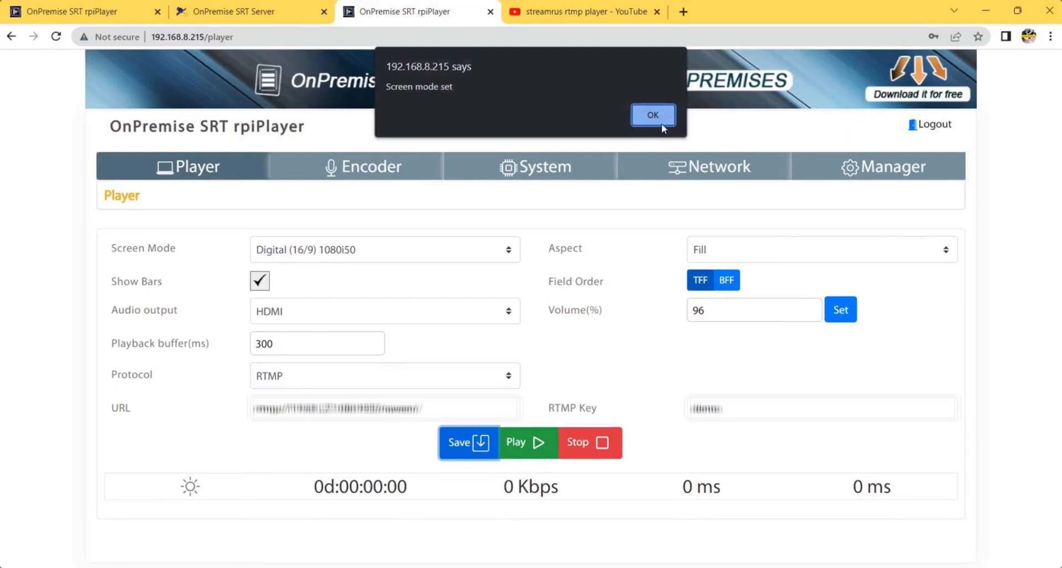
click(652, 115)
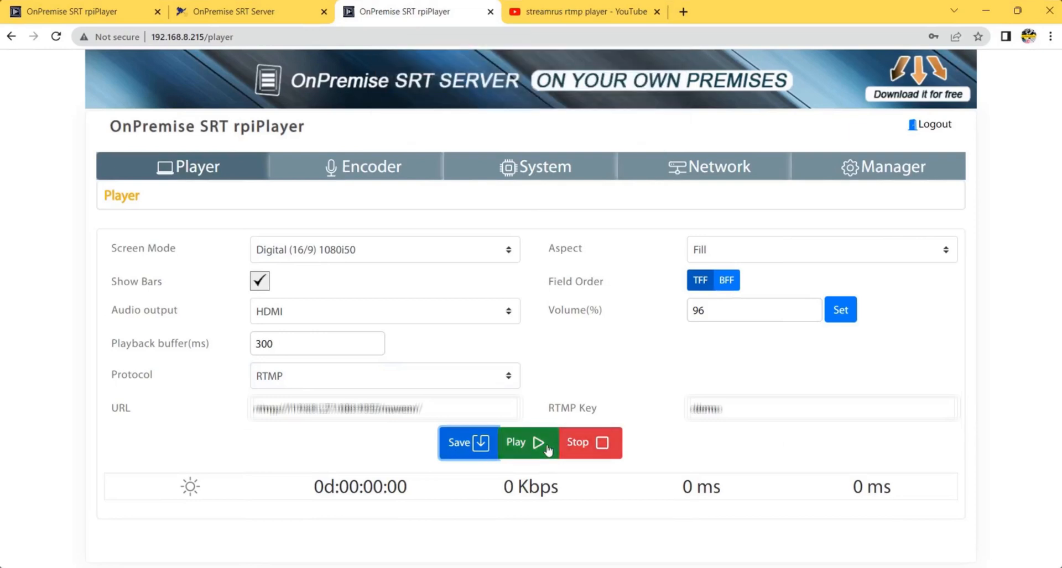
click(527, 442)
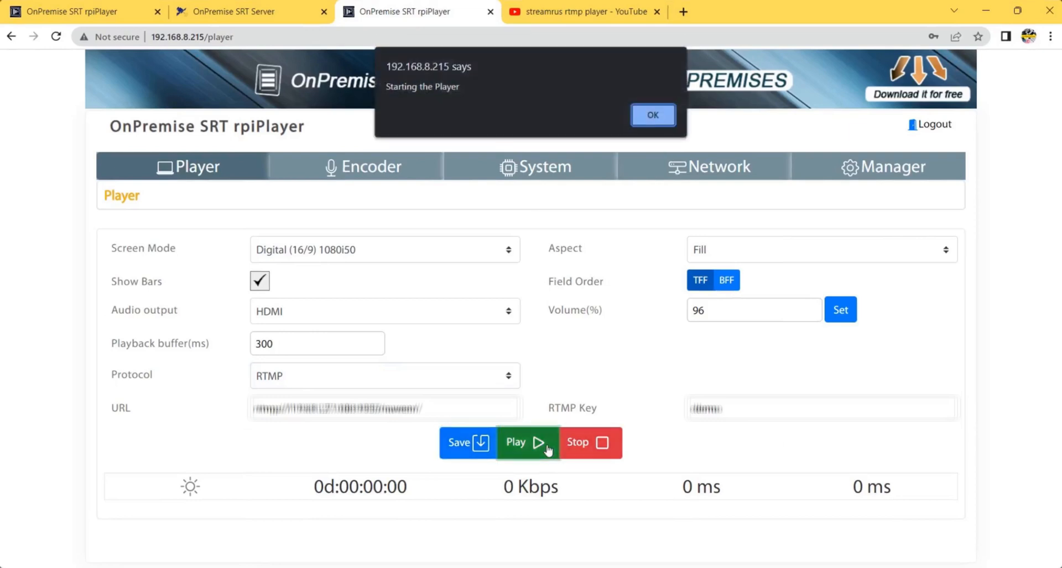
click(651, 115)
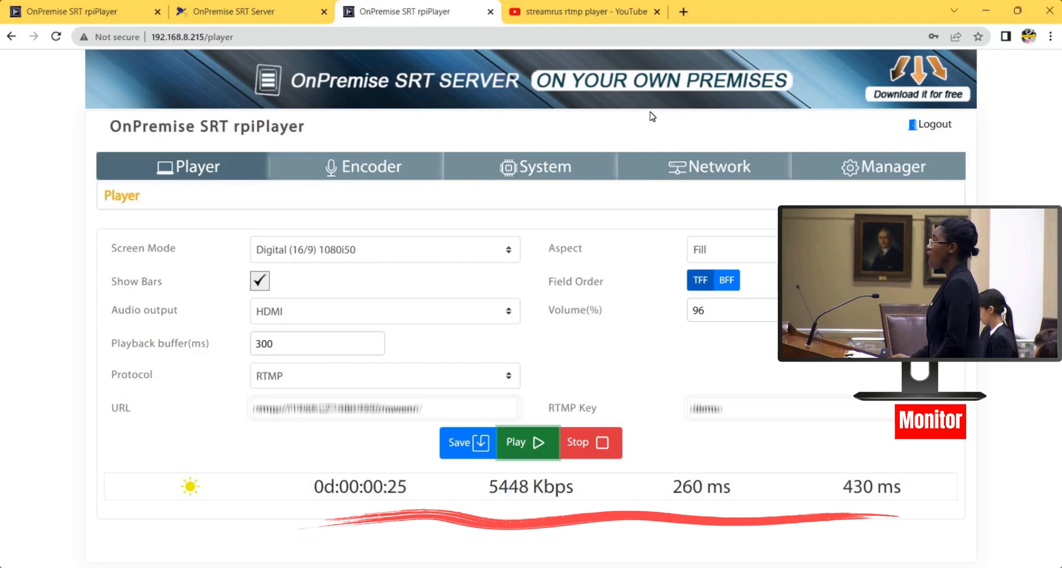
mouse_move(742, 544)
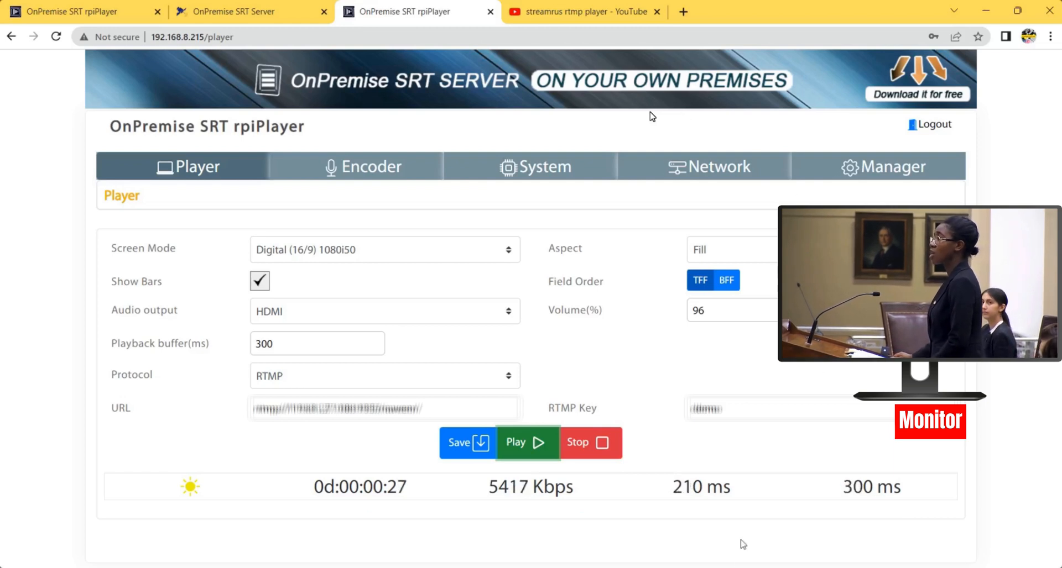